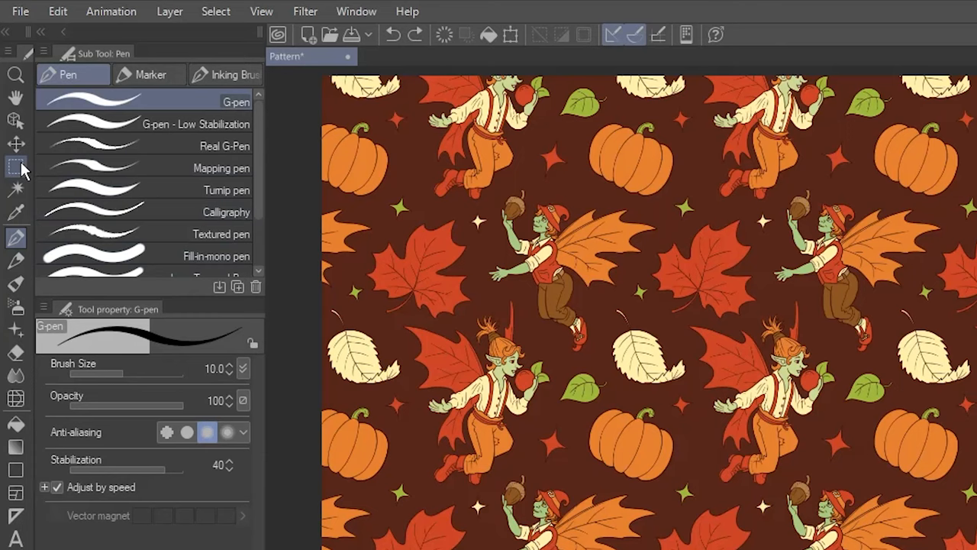
Create a circular selection with the Ellipse tool and turn it into a layer mask on Fall Fairy Pattern.
left_click(15, 167)
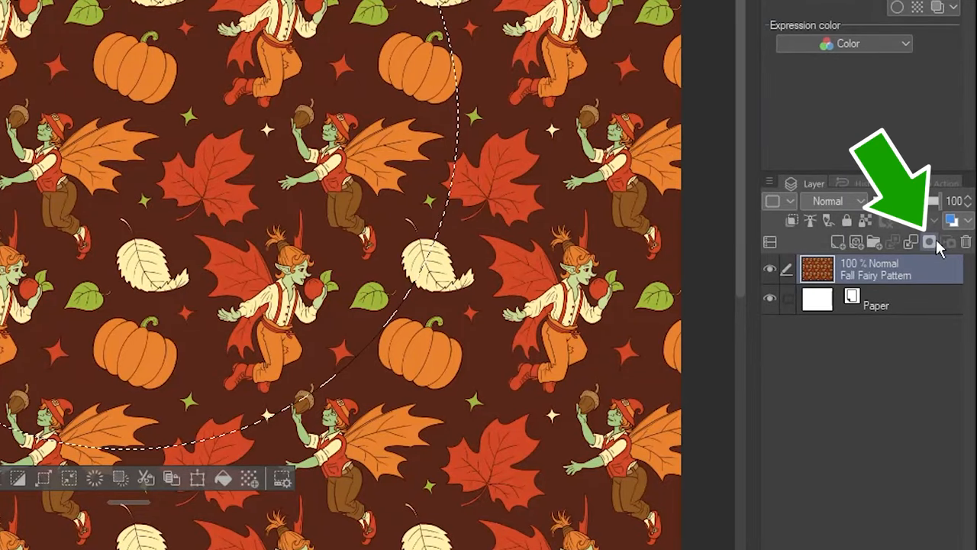
left_click(929, 241)
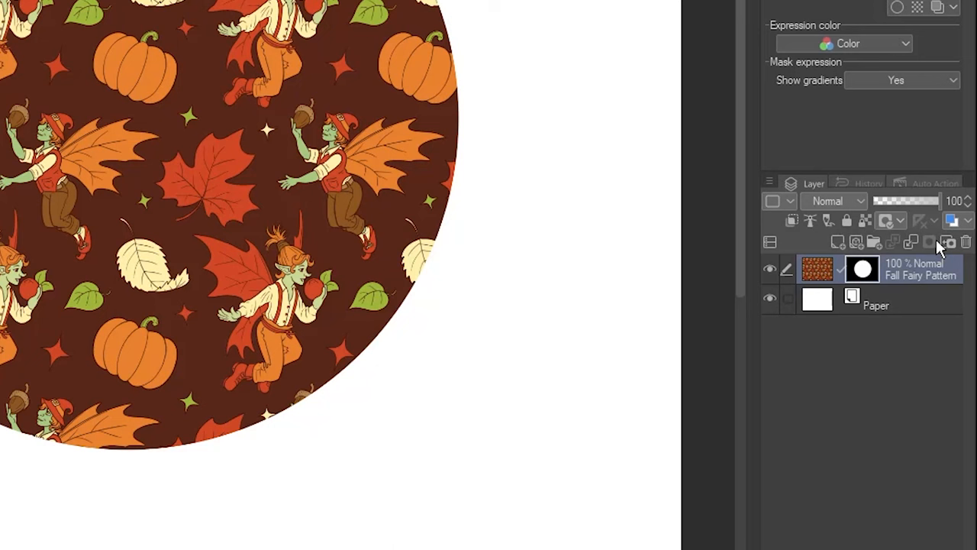
right_click(861, 269)
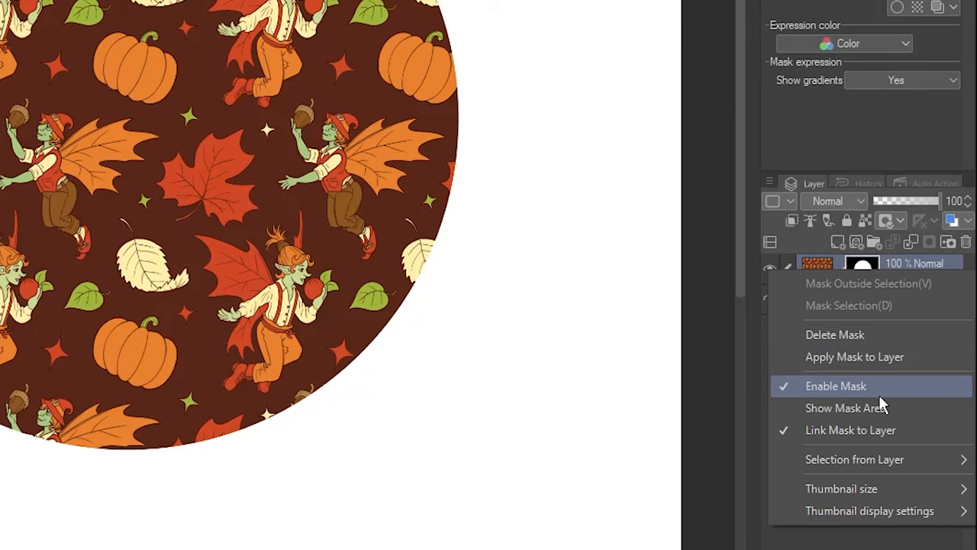
left_click(837, 385)
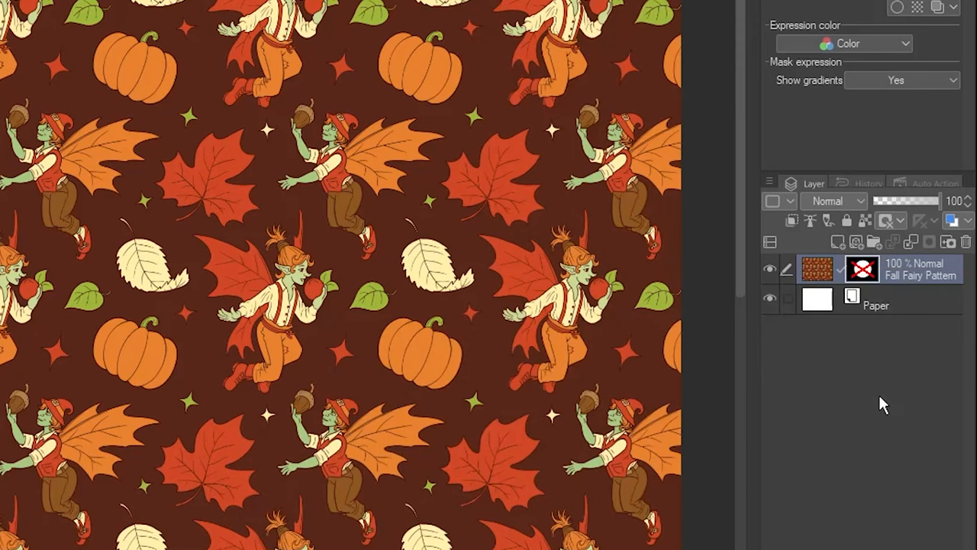
right_click(861, 269)
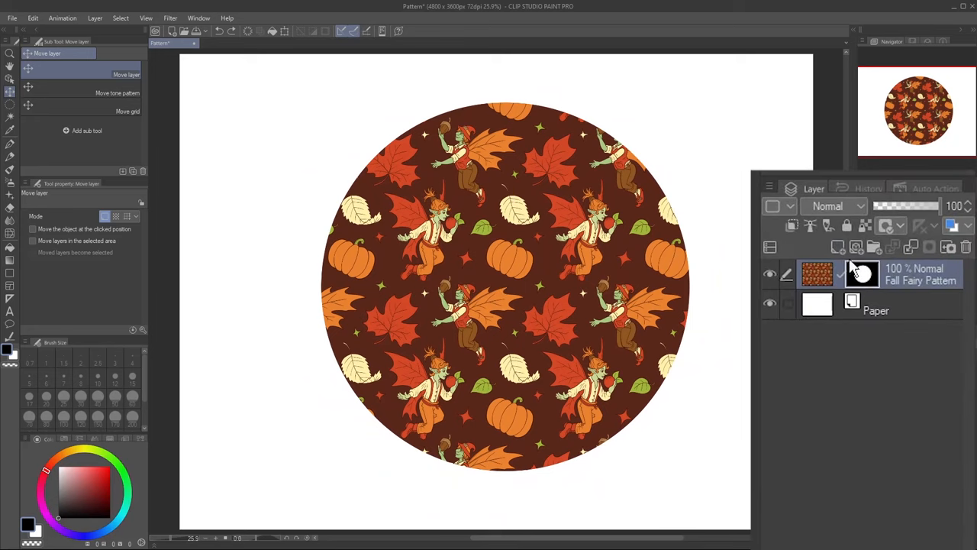
right_click(863, 273)
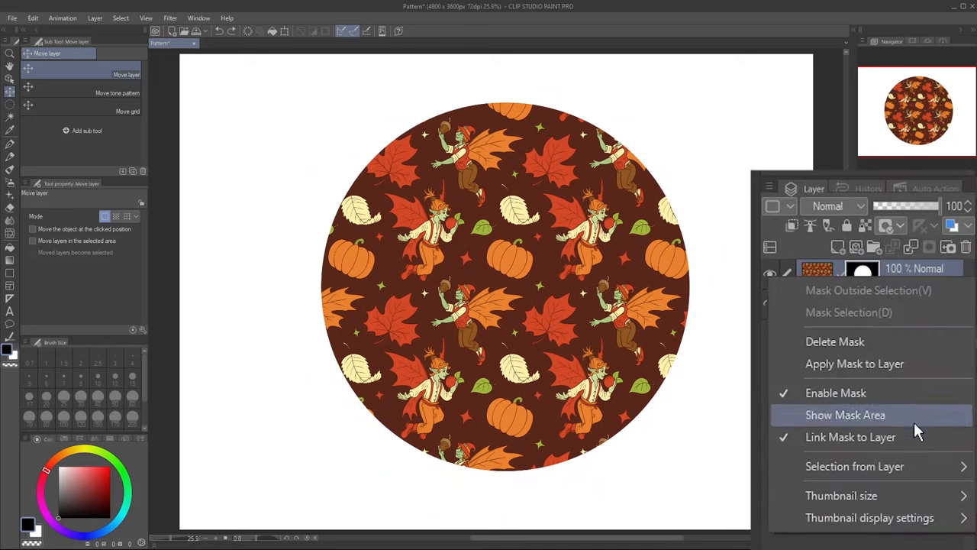
left_click(846, 416)
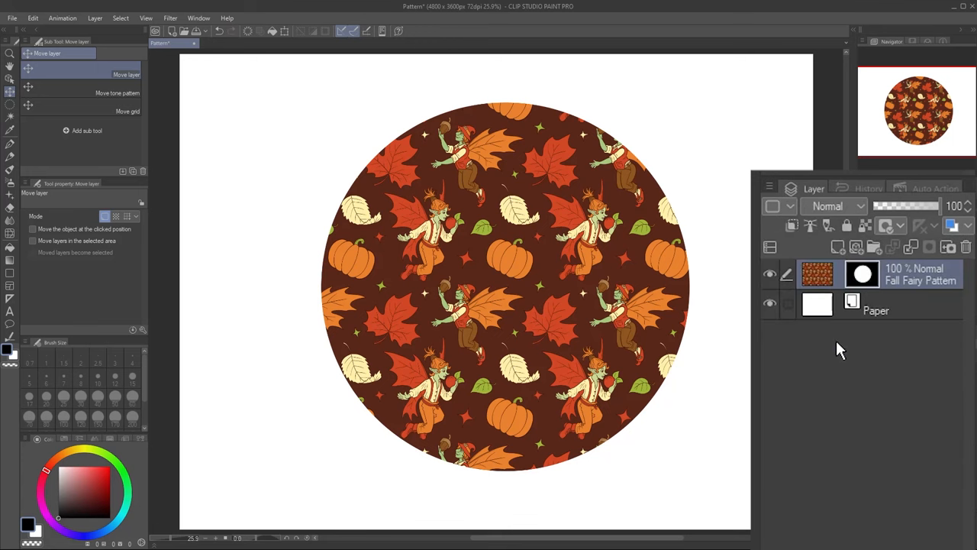
left_click(817, 275)
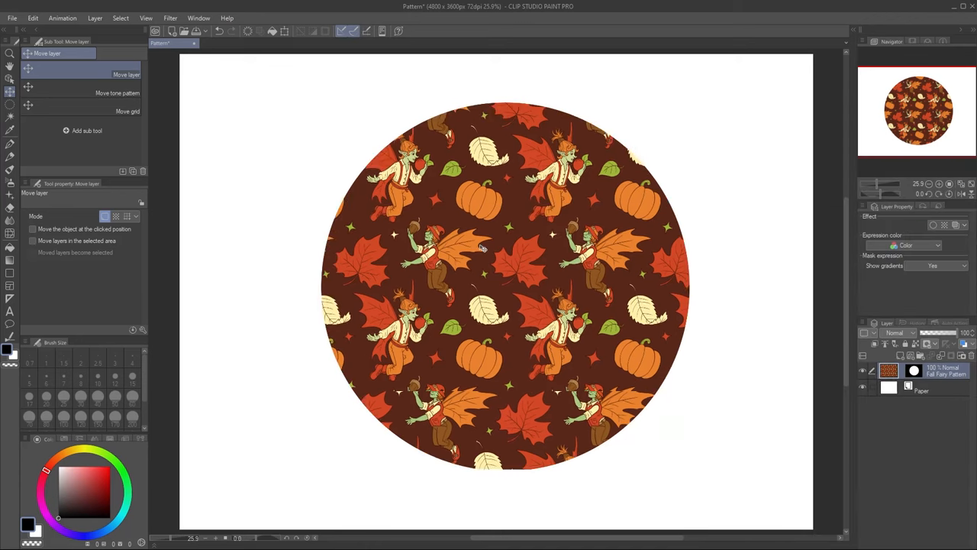
left_click_drag(481, 246, 580, 290)
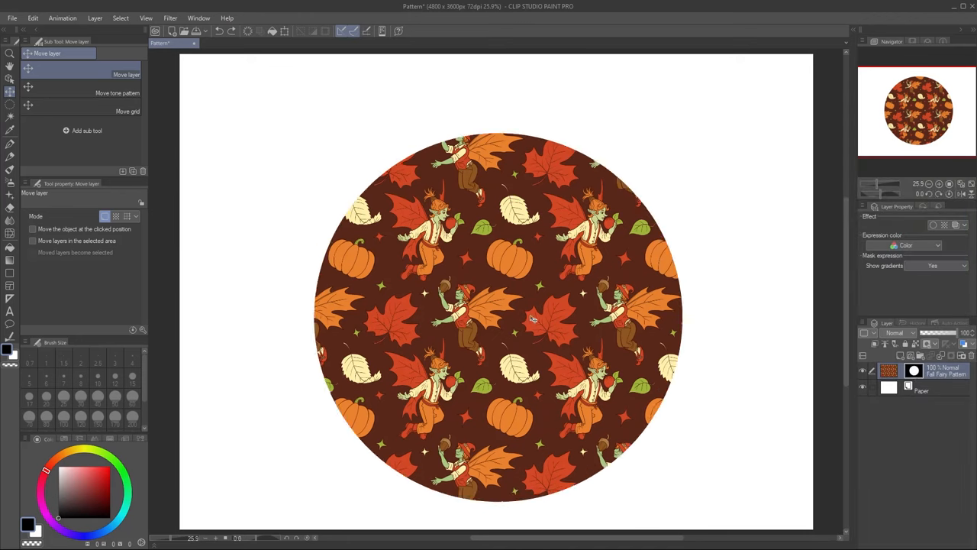
left_click_drag(533, 320, 534, 293)
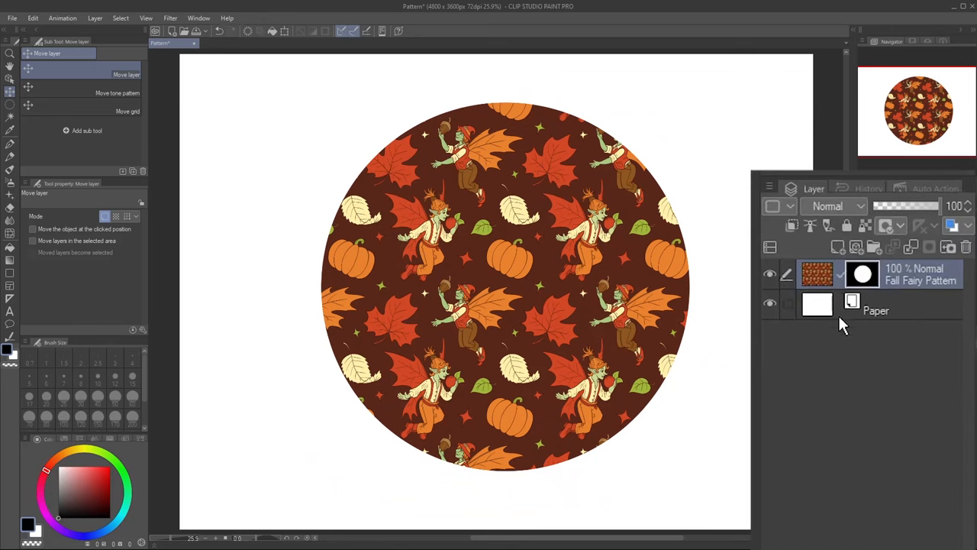
mouse_move(843, 350)
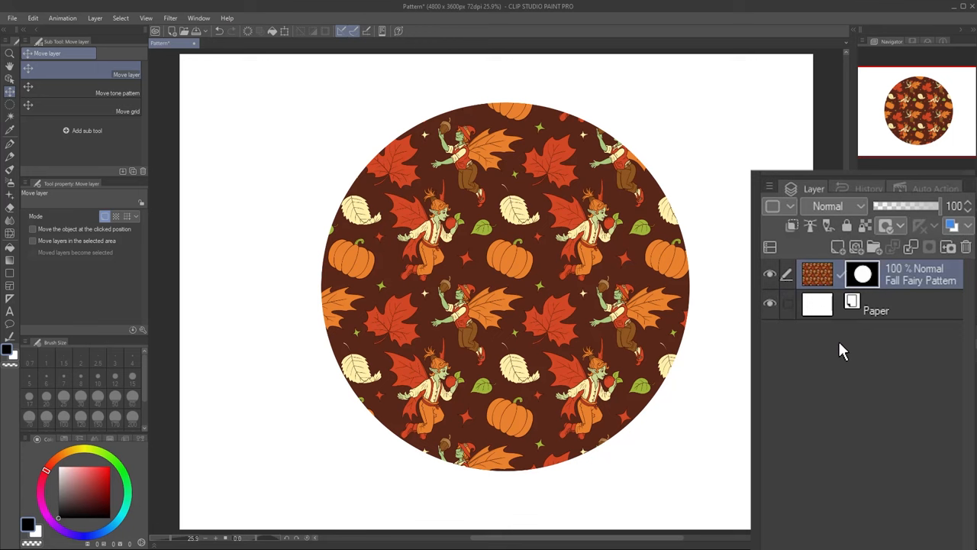
mouse_move(867, 281)
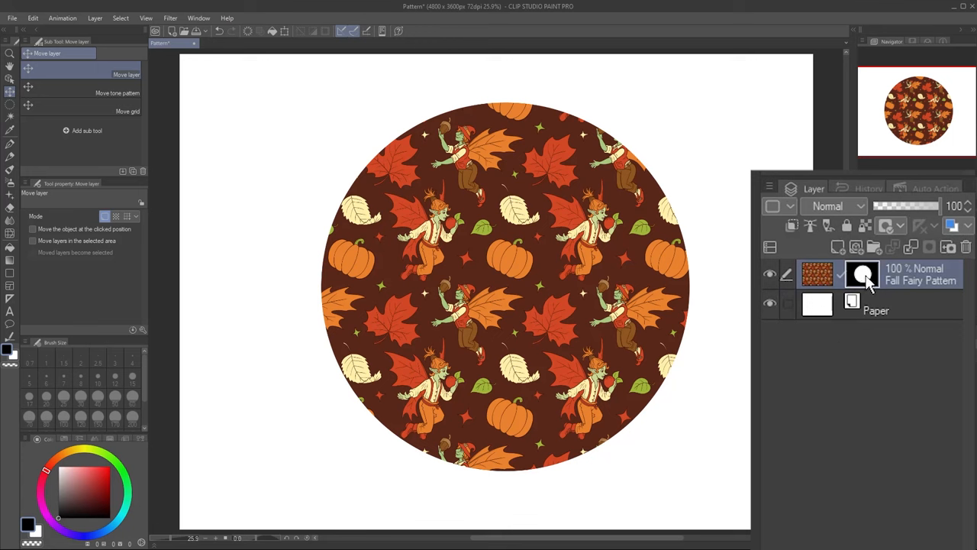
Enable Show Mask Area from the mask thumbnail menu so the hidden region outside the circle is tinted.
right_click(863, 275)
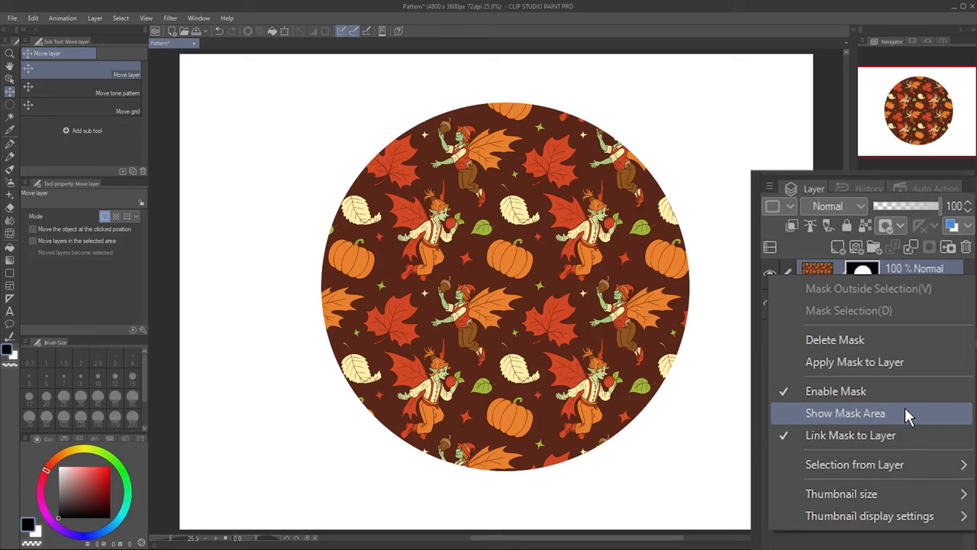
left_click(846, 412)
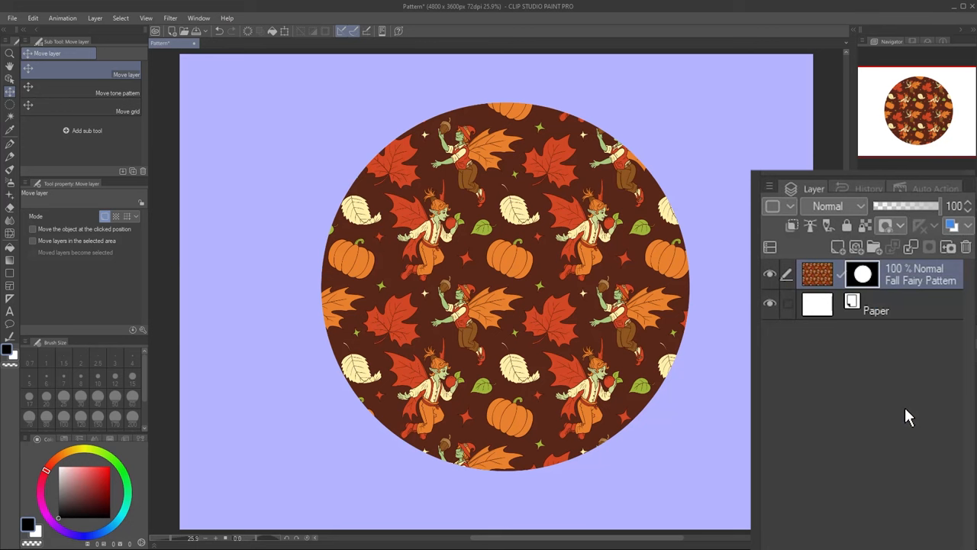
left_click(863, 275)
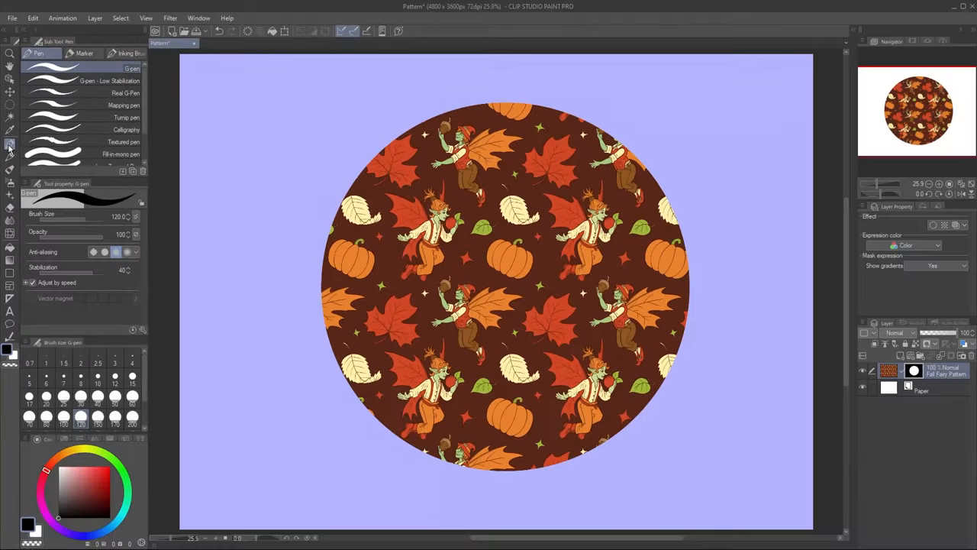
mouse_move(554, 278)
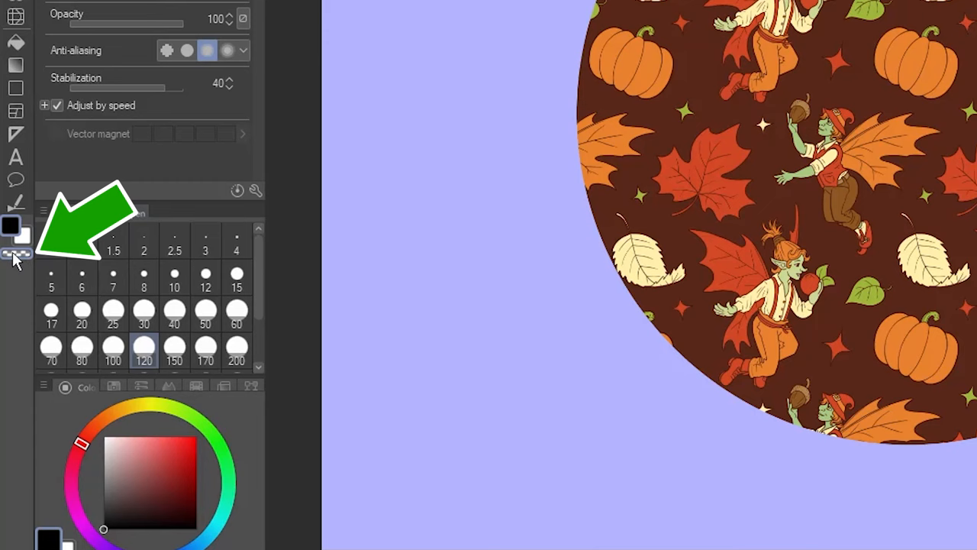
Toggle between painting and erasing on the mask, then turn off Show Mask Area.
key("c")
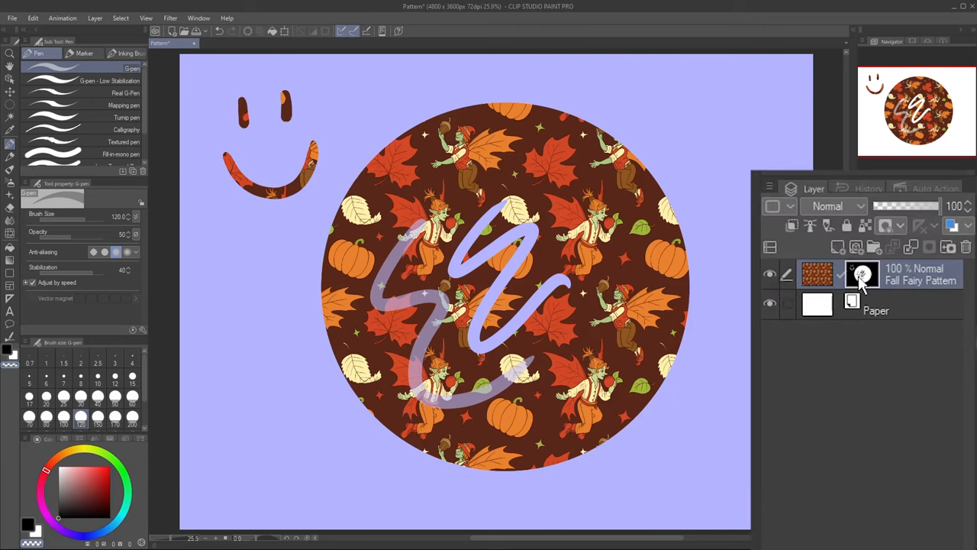
right_click(862, 275)
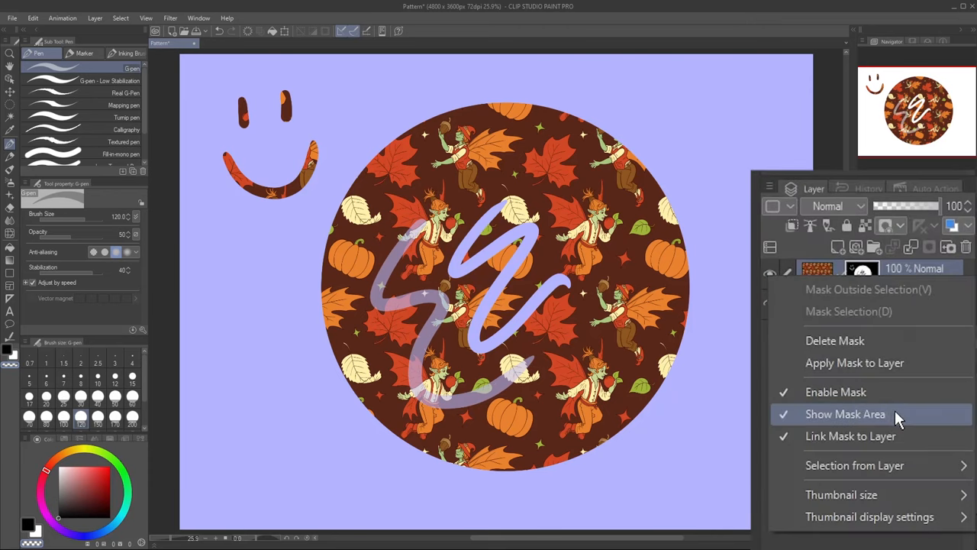
left_click(846, 414)
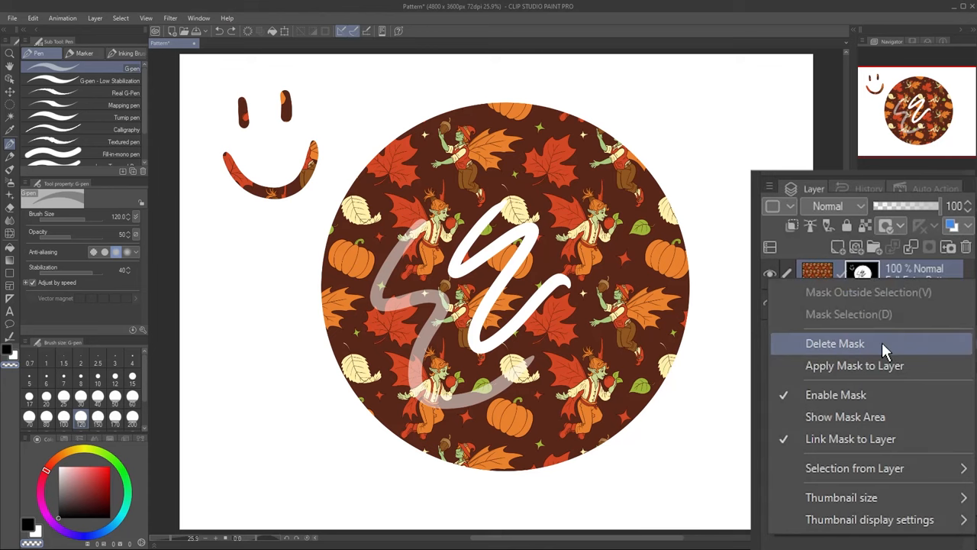
left_click(834, 342)
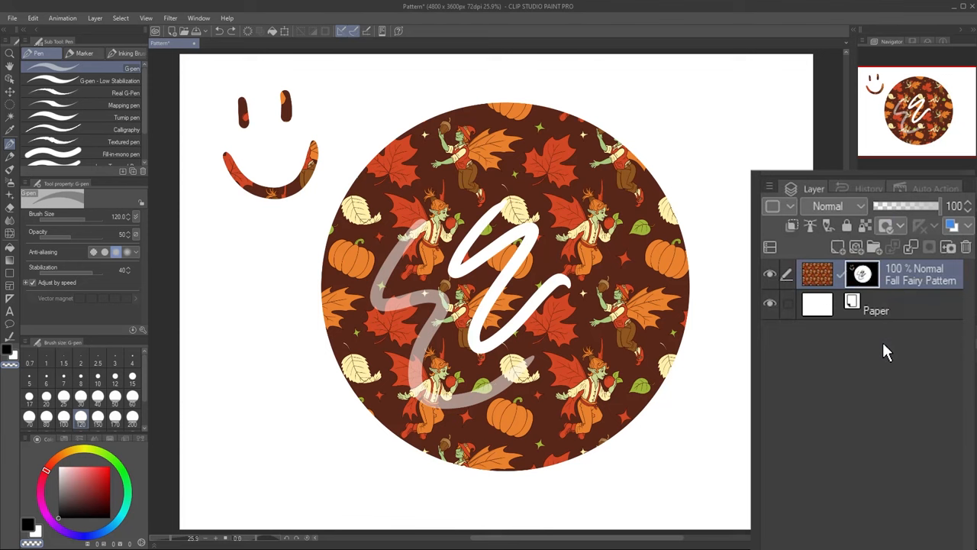
right_click(861, 275)
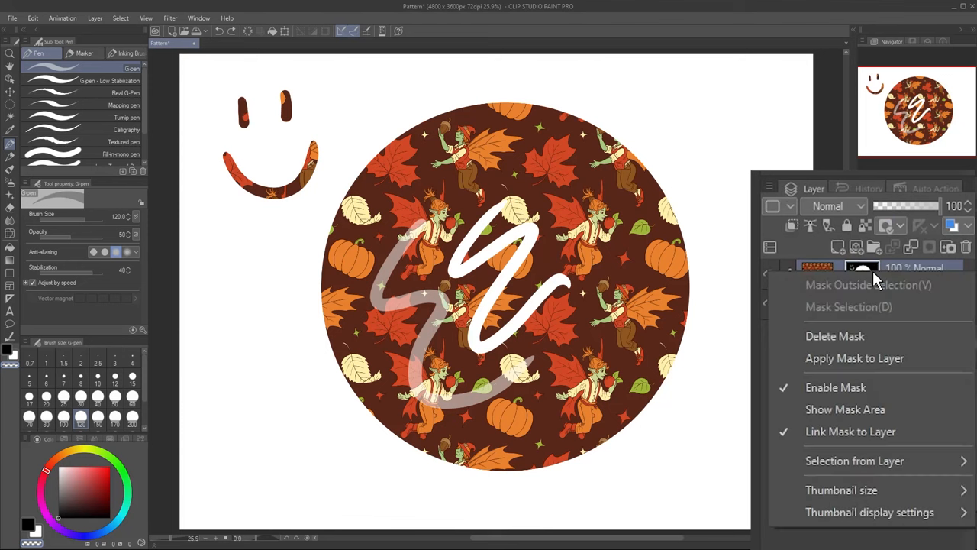
mouse_move(855, 357)
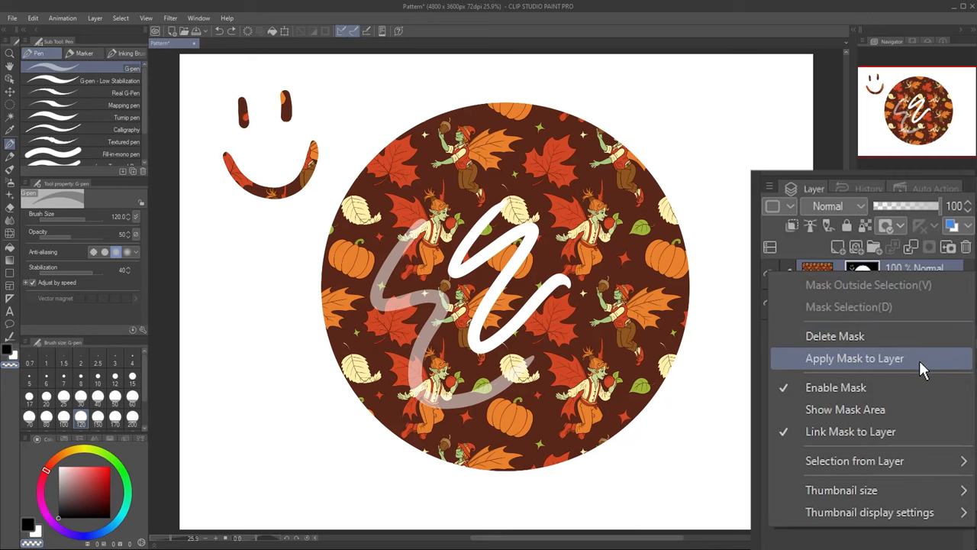
left_click(855, 357)
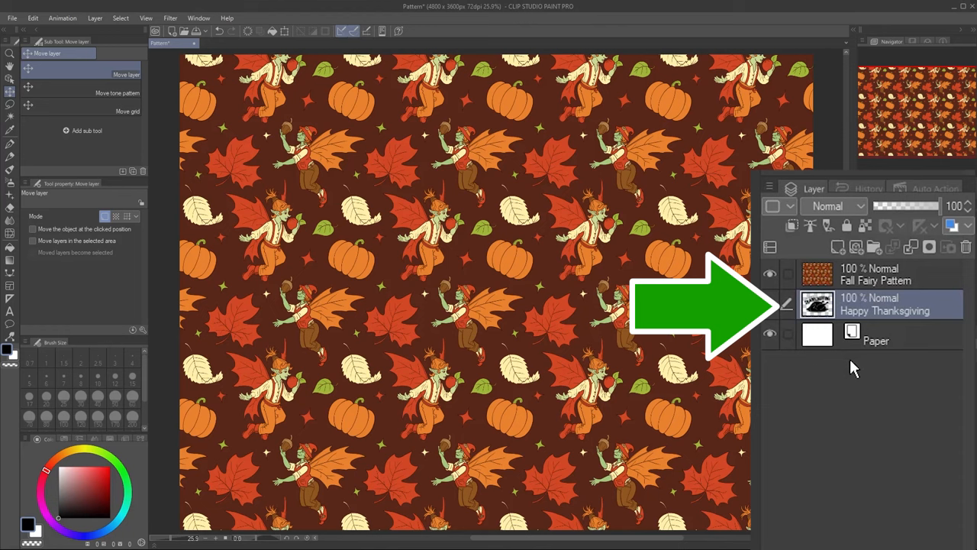
Select the Fall Fairy Pattern layer above Happy Thanksgiving and use the layer palette icon.
left_click(878, 273)
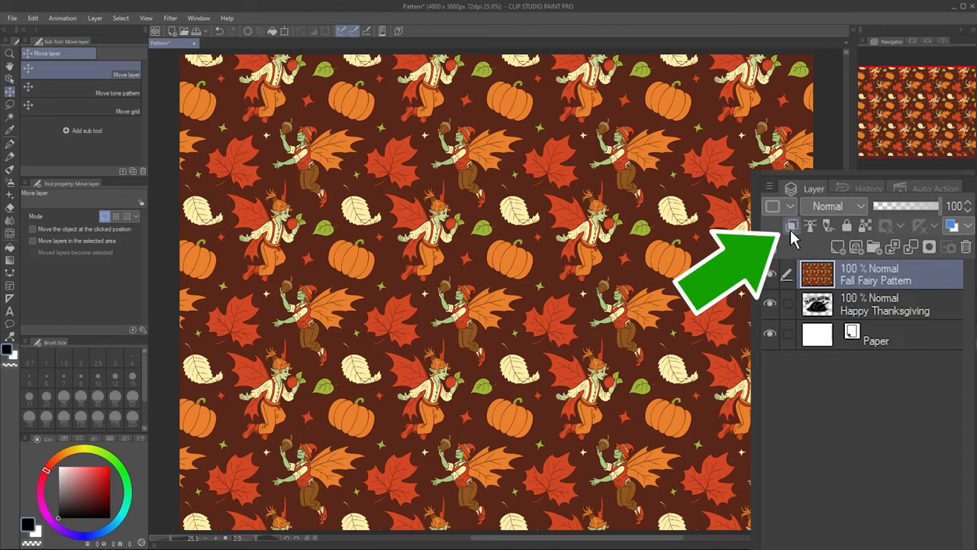
left_click(793, 225)
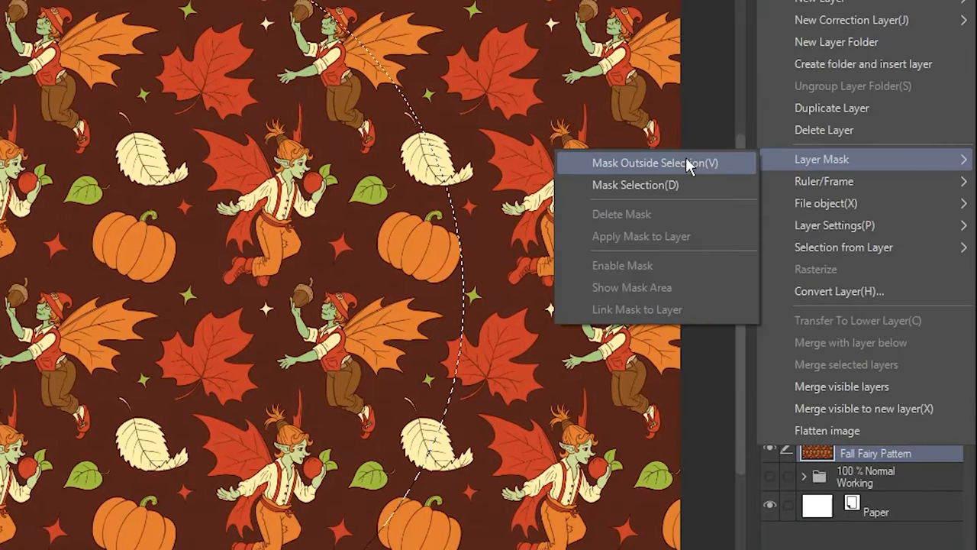
Apply Layer > Layer Mask > Mask Selection to hide the pattern inside the curved selection.
left_click(655, 162)
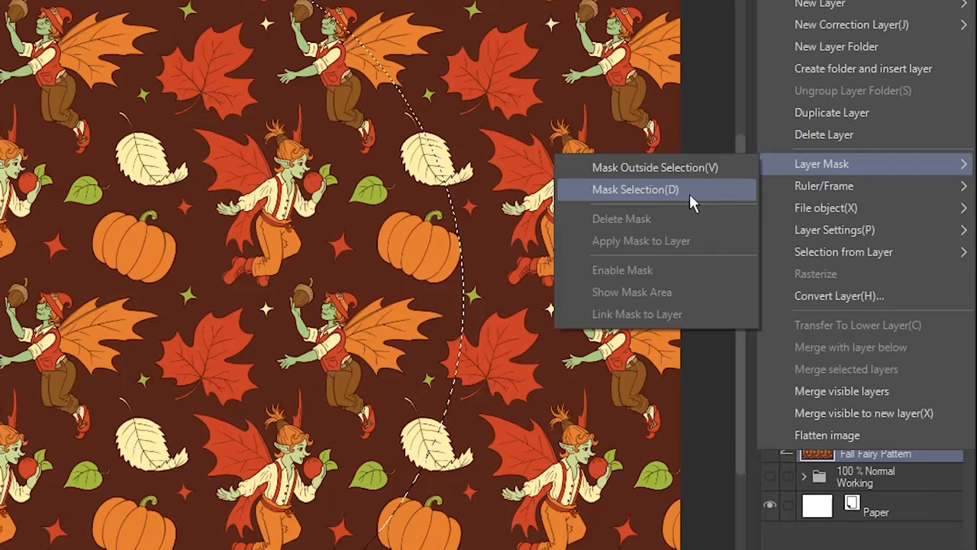
left_click(635, 189)
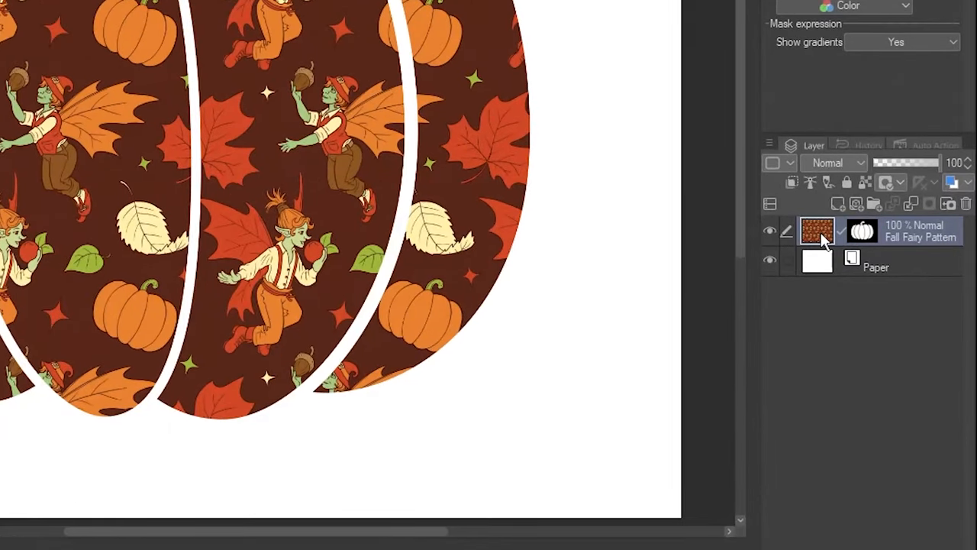
Create a selection from the Fall Fairy Pattern layer contents, then bring up the mask thumbnail options.
right_click(816, 231)
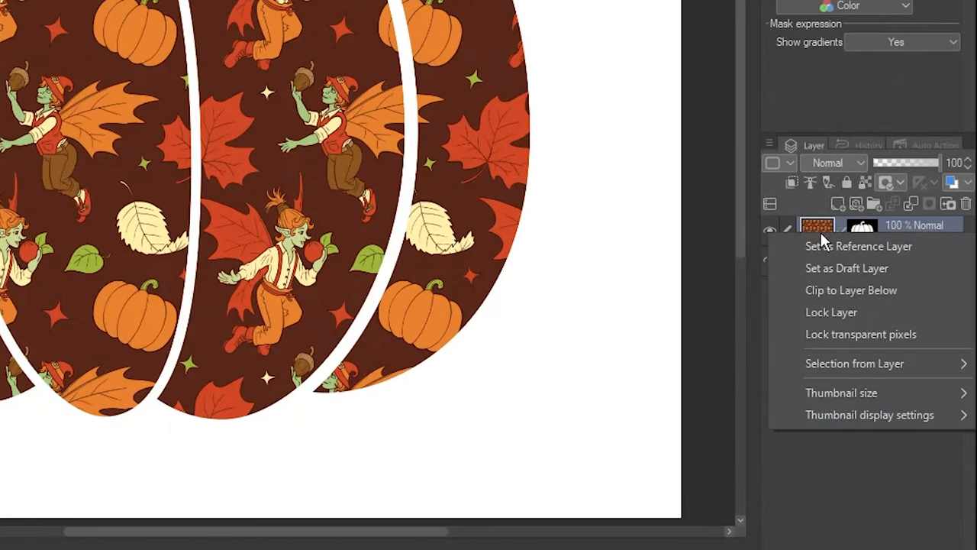
mouse_move(855, 364)
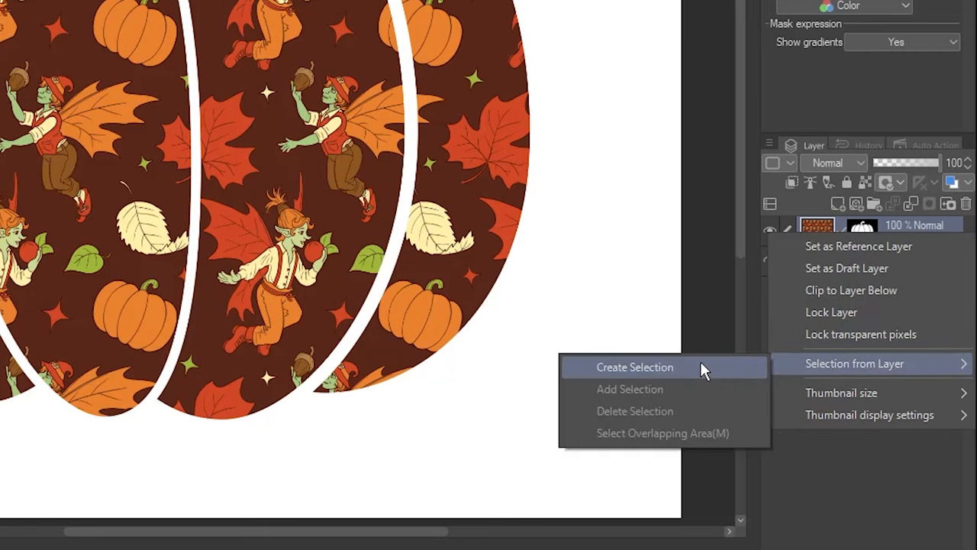
left_click(635, 367)
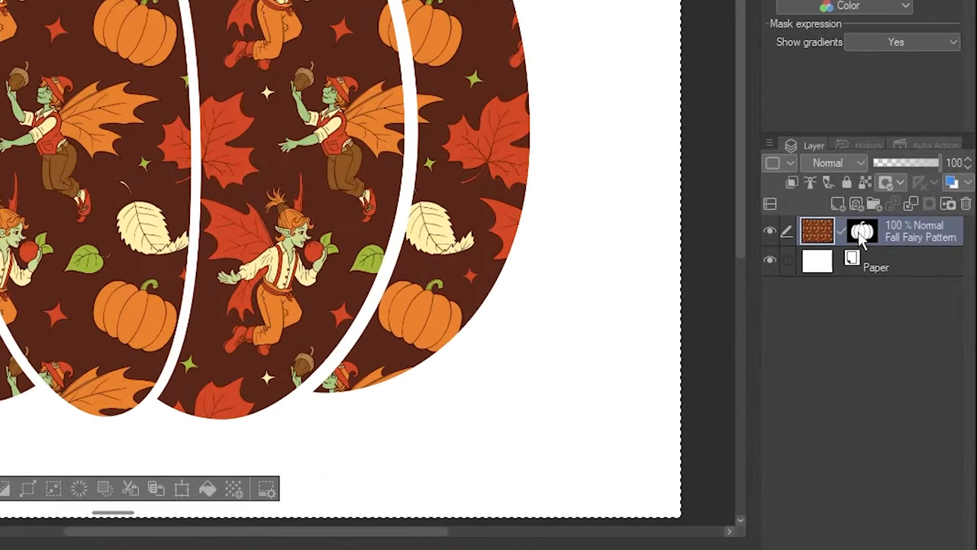
right_click(863, 232)
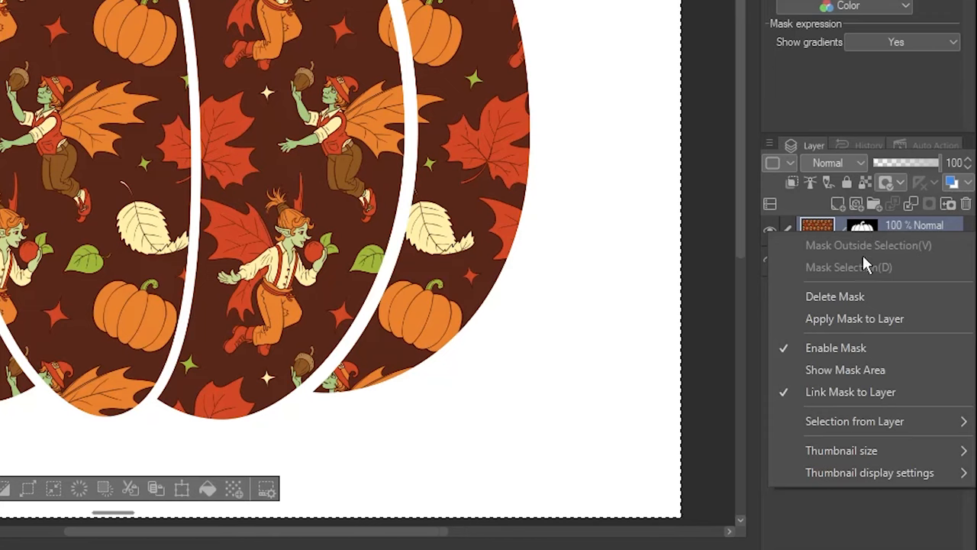